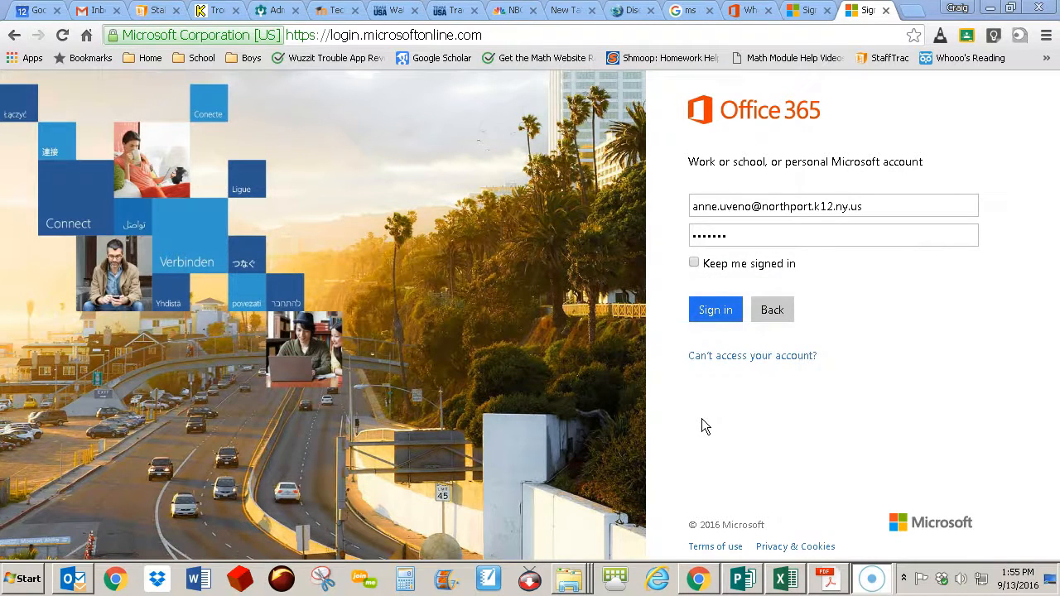
mouse_move(787, 133)
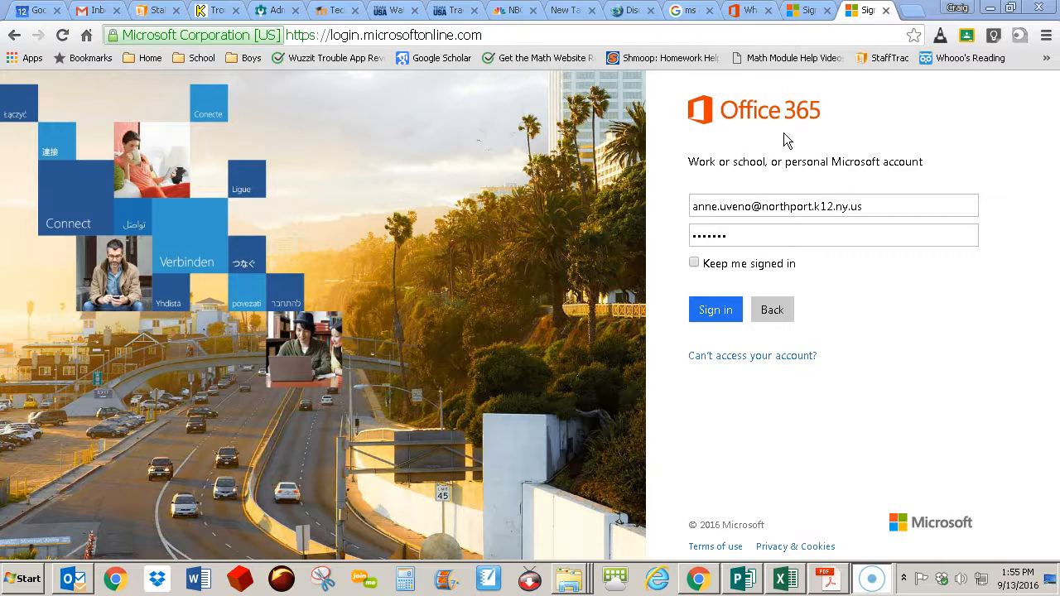
mouse_move(437, 92)
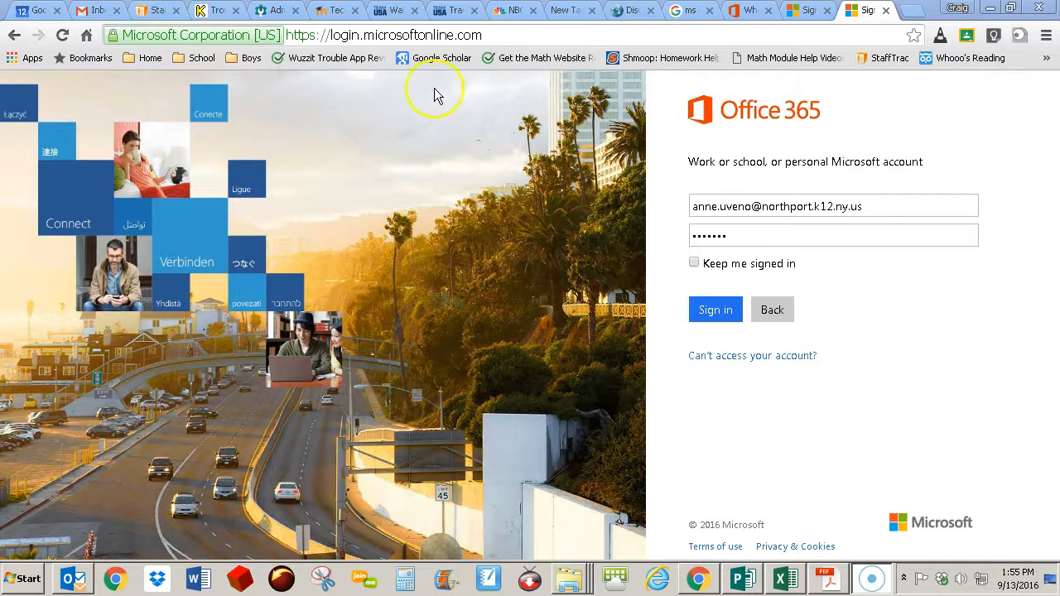
Submit the work account email and password with Sign in
left_click(414, 34)
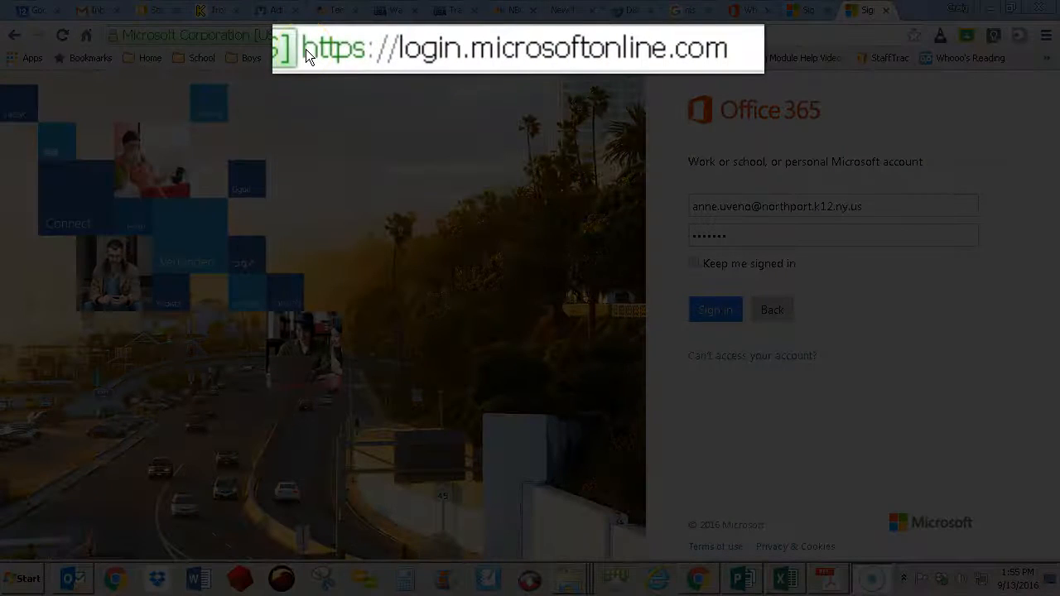
mouse_move(356, 66)
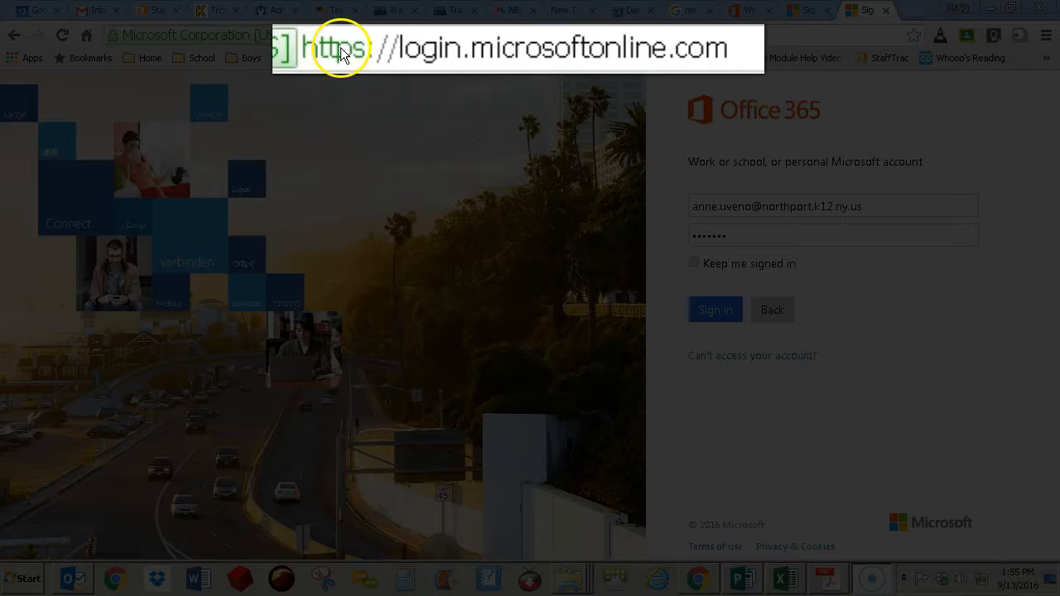
mouse_move(692, 75)
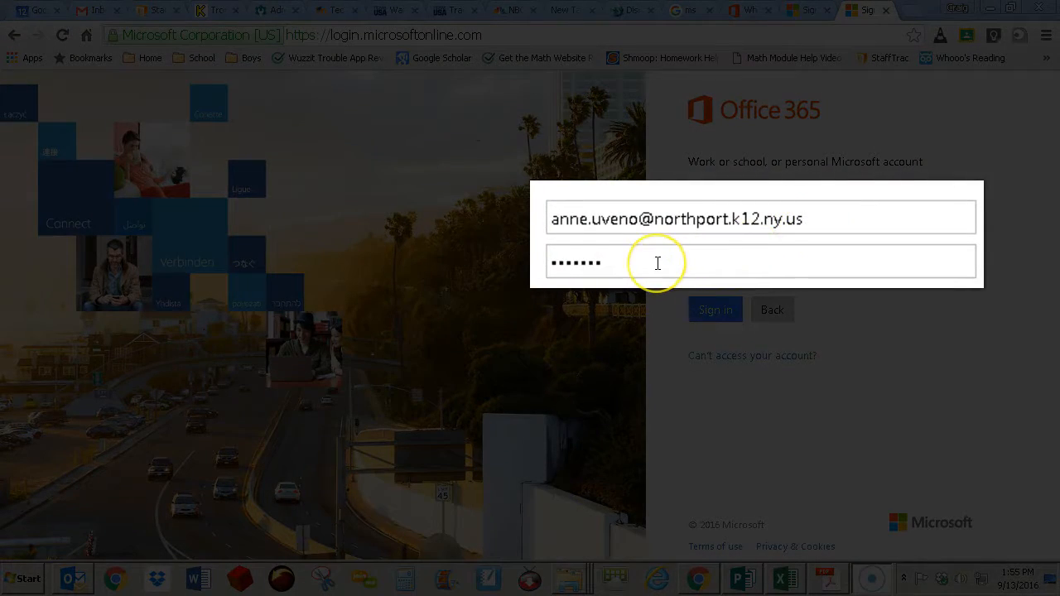
left_click(715, 309)
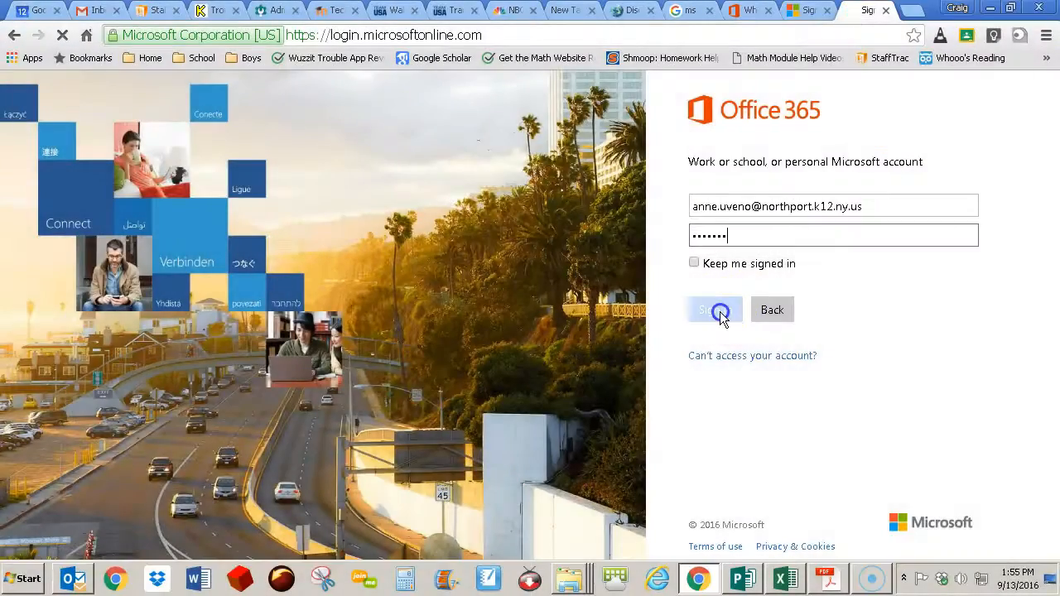
Complete sign-in so the portal shows Word, PowerPoint, Excel, OneDrive and Install Office 2016
left_click(713, 309)
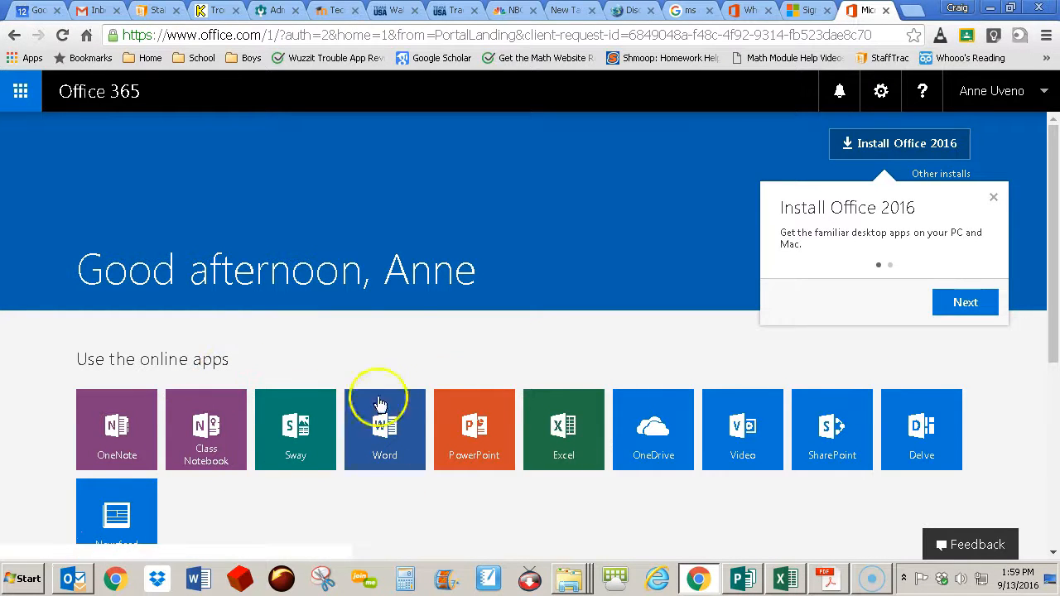
mouse_move(454, 489)
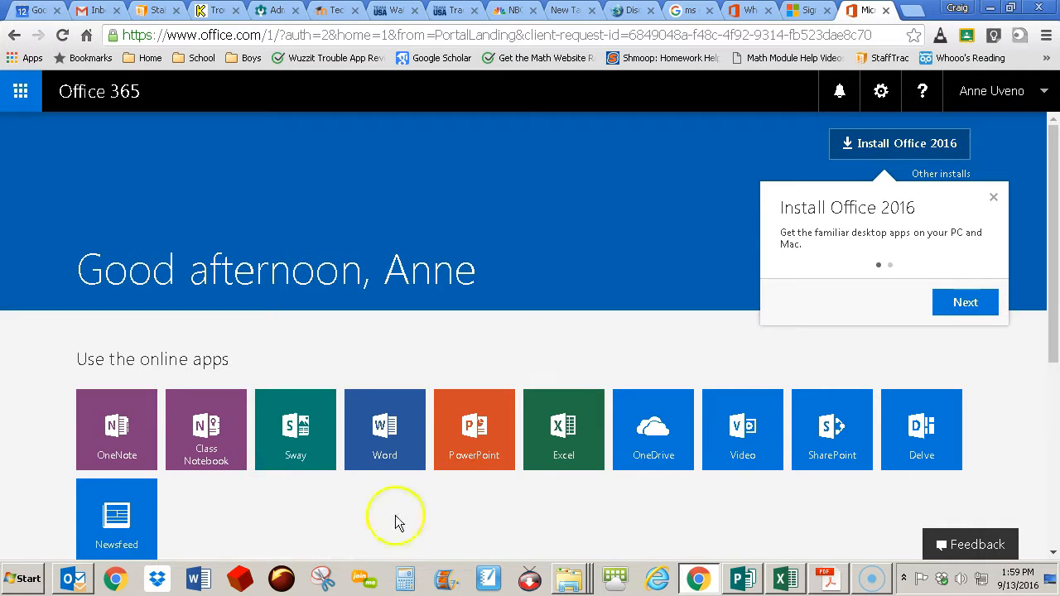
mouse_move(643, 483)
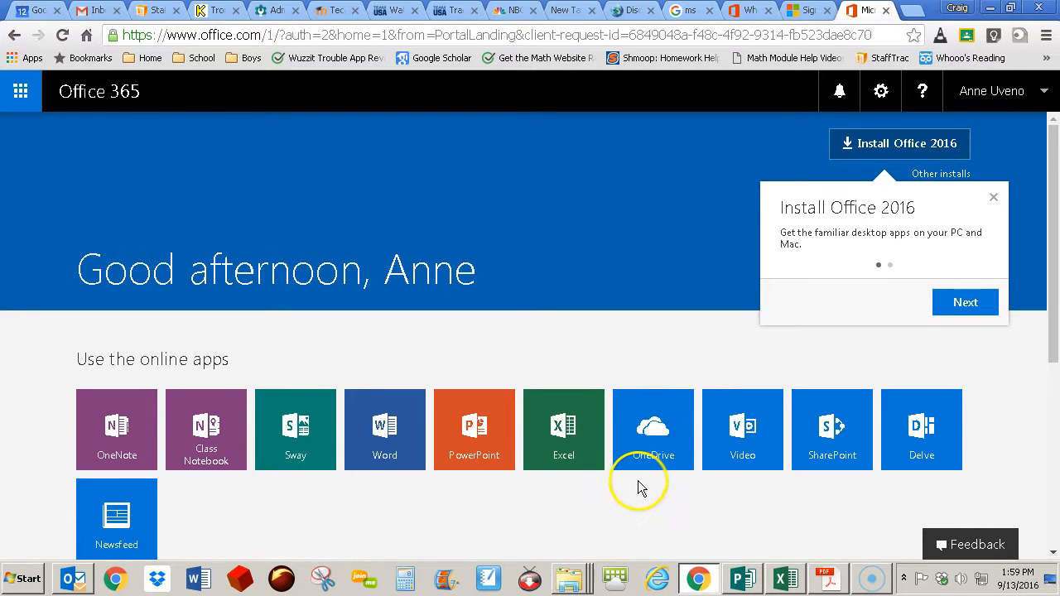
mouse_move(645, 487)
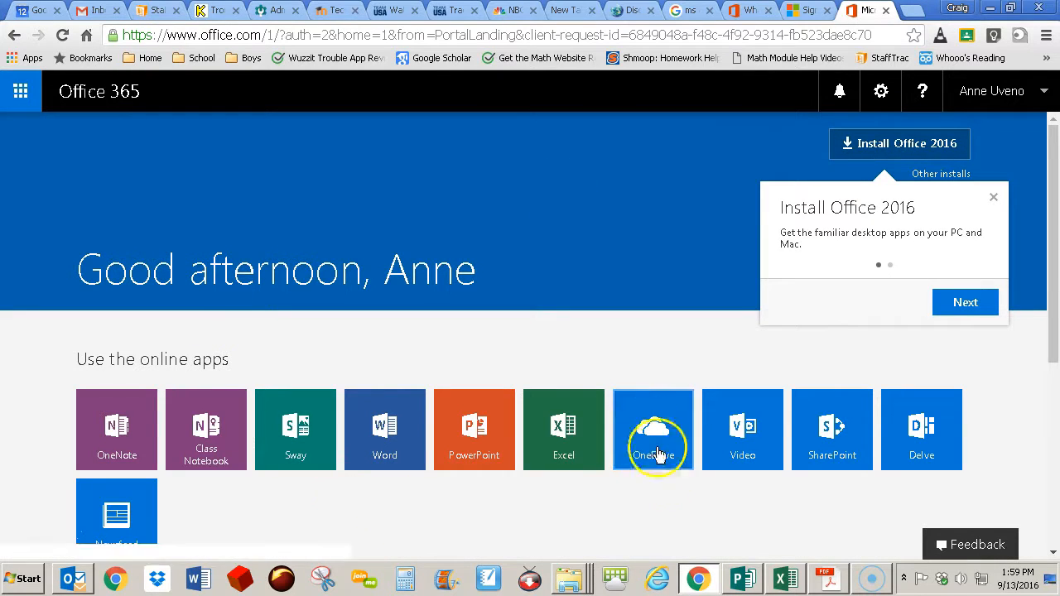
mouse_move(556, 524)
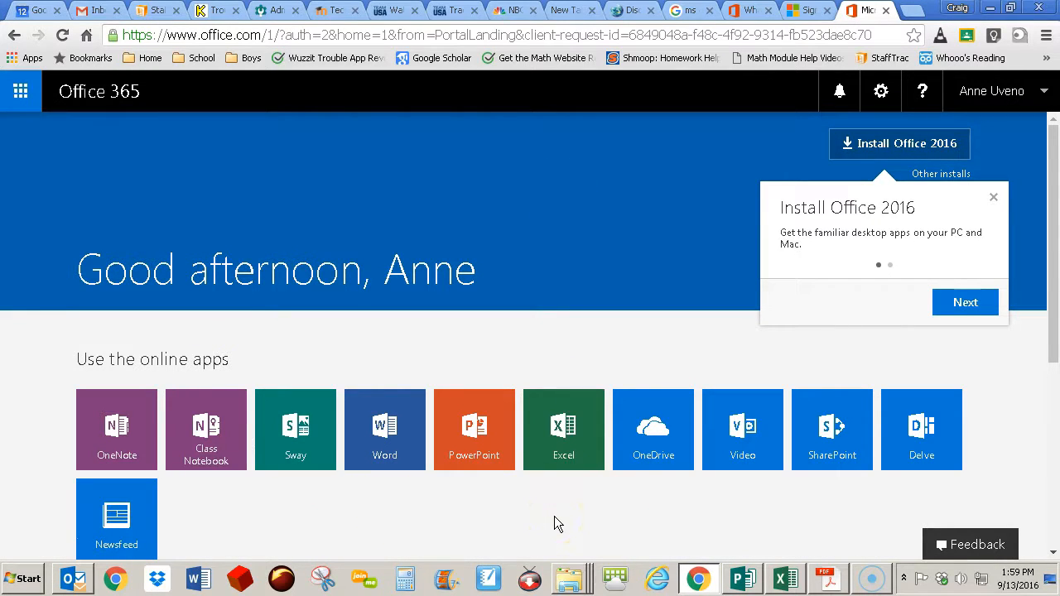